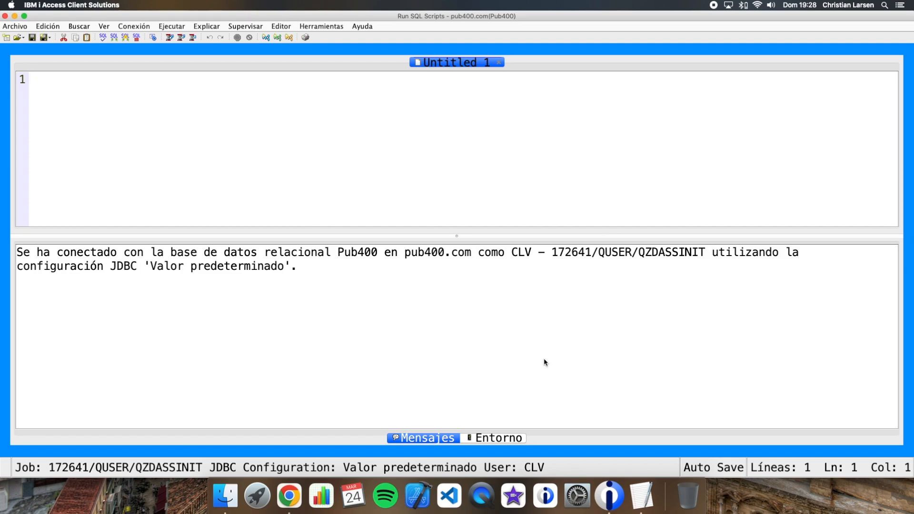
Write and run 'select * from clv1.games', returning the four game records
{"action": "type", "text": "s"}
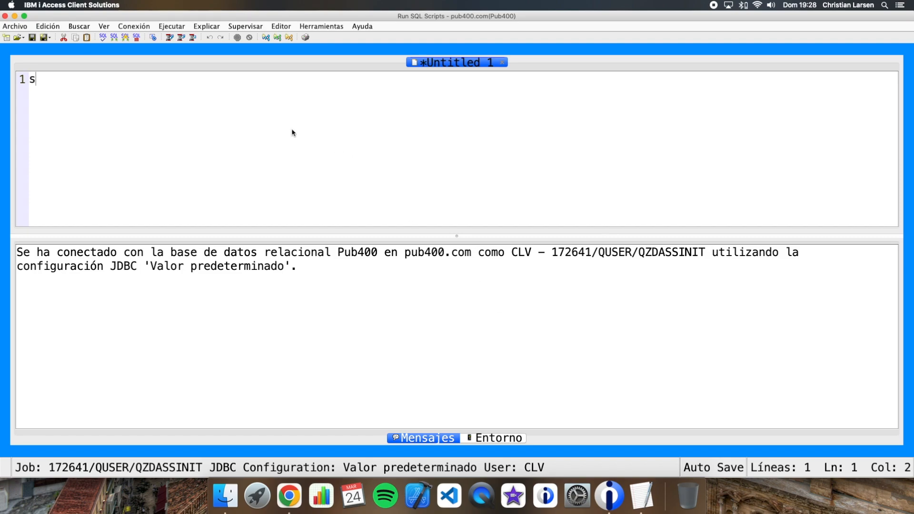
{"action": "type", "text": "elect *"}
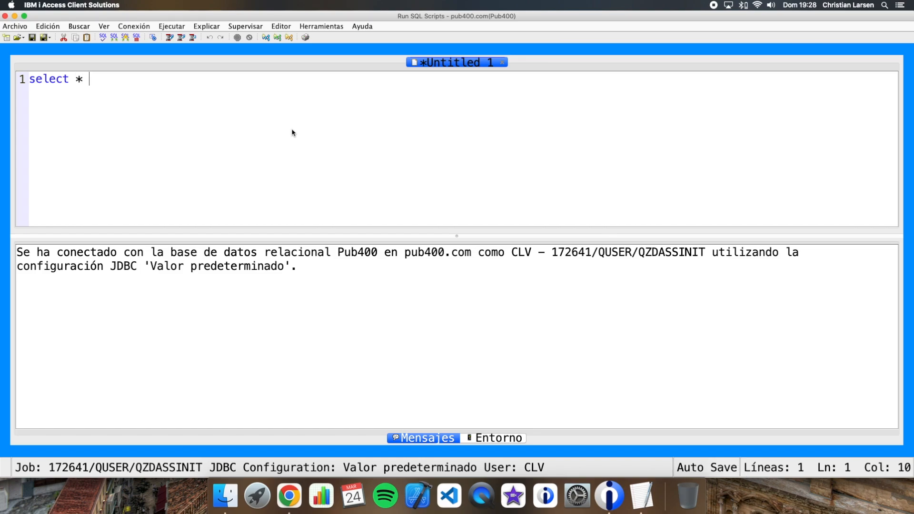
{"action": "type", "text": "from clv1."}
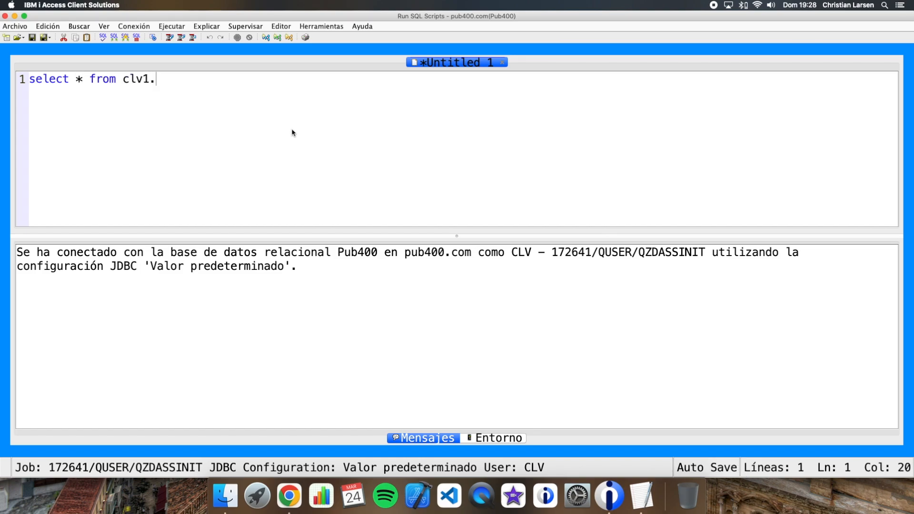
{"action": "type", "text": "games;"}
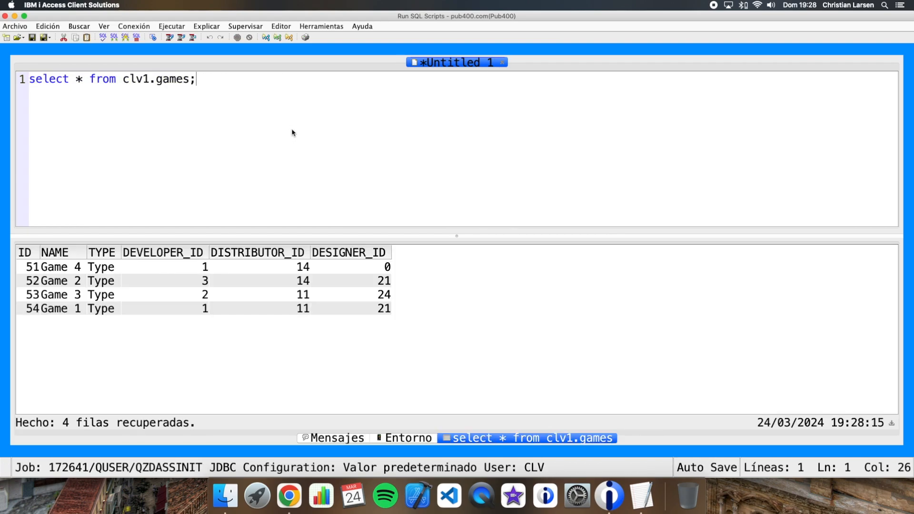
{"action": "mouse_move", "coordinate": [173, 269]}
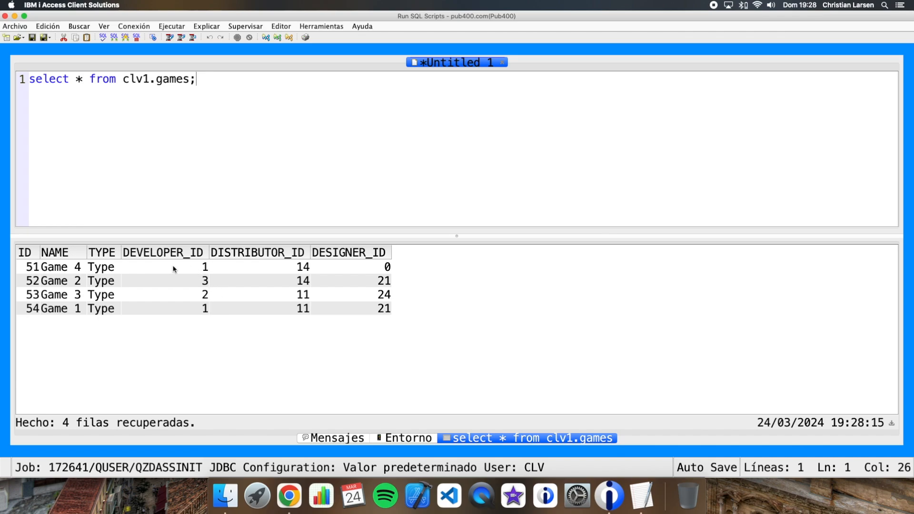
{"action": "mouse_move", "coordinate": [102, 329]}
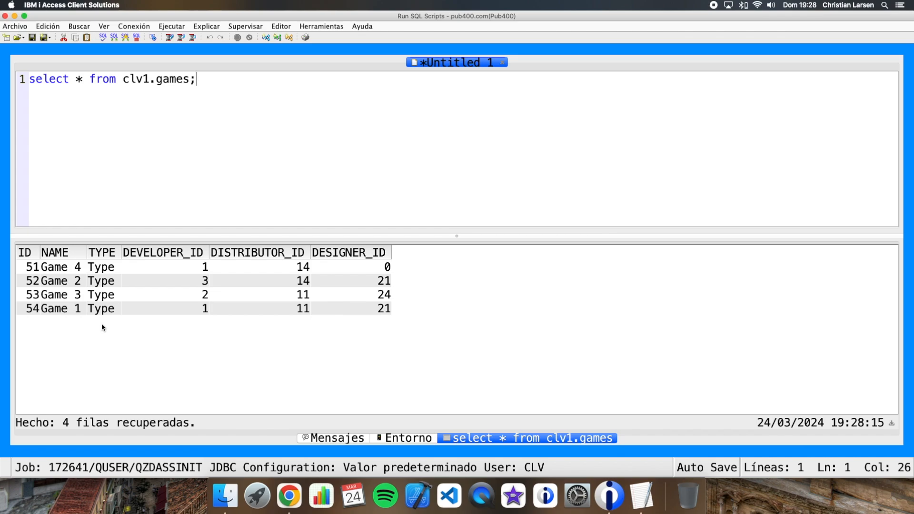
On a new line, write and run 'select * from clv1.userhistory;' to see nine change entries
{"action": "key", "text": "Enter"}
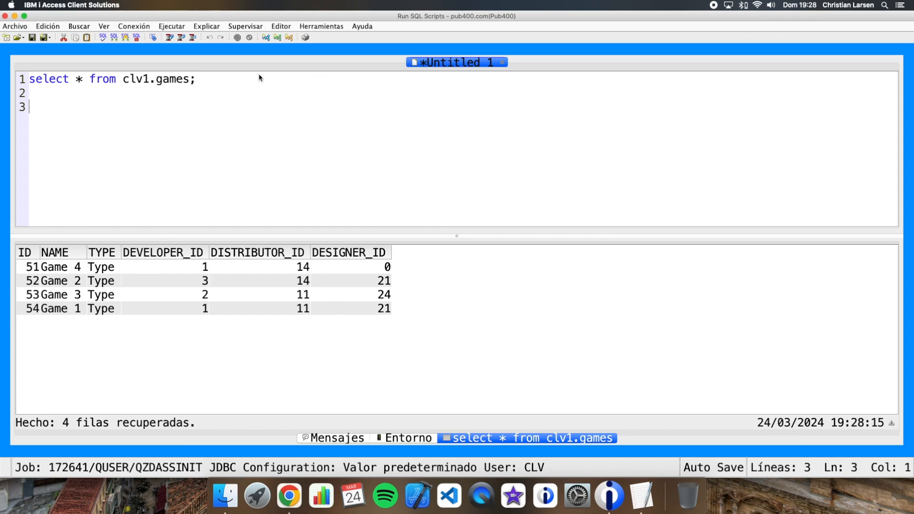
{"action": "type", "text": "select * from clv1"}
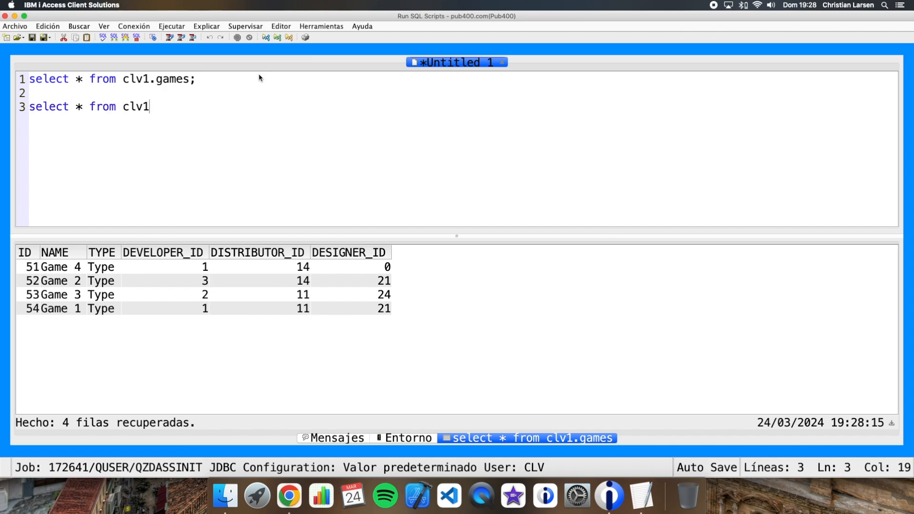
{"action": "type", "text": ".user"}
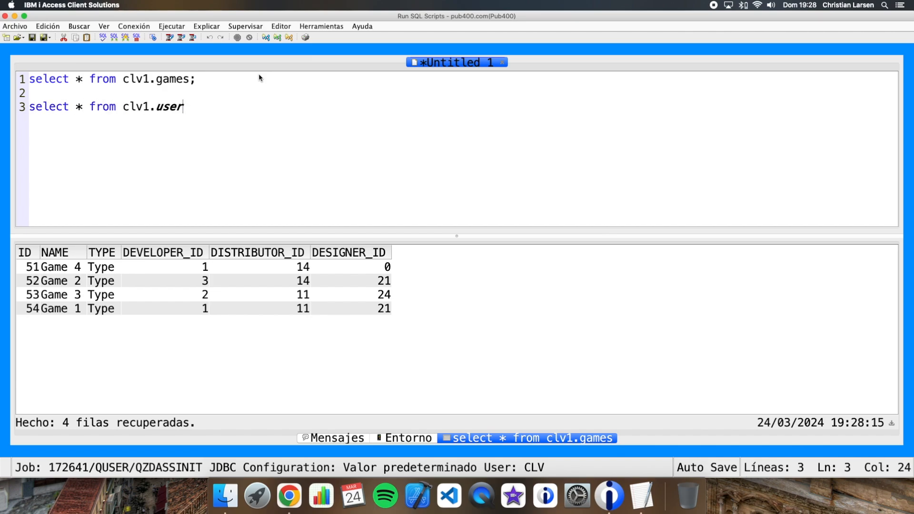
{"action": "type", "text": "history;"}
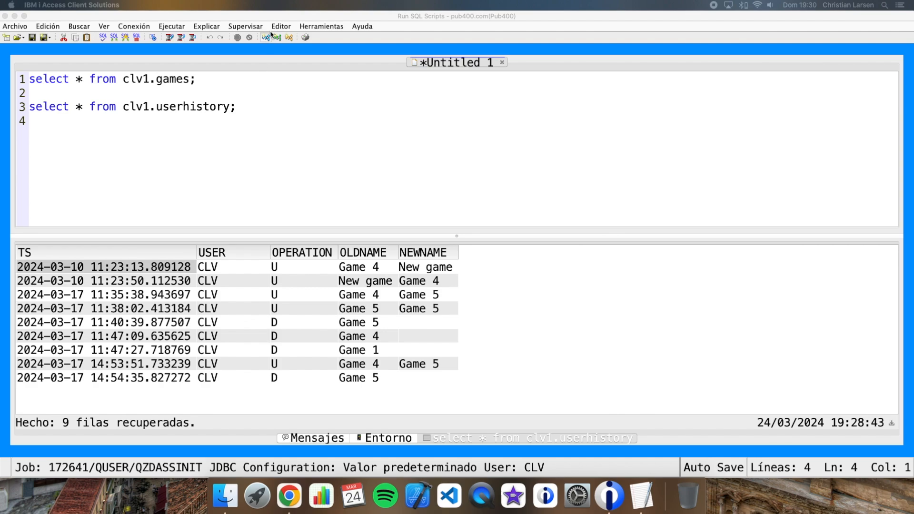
{"action": "mouse_move", "coordinate": [273, 56]}
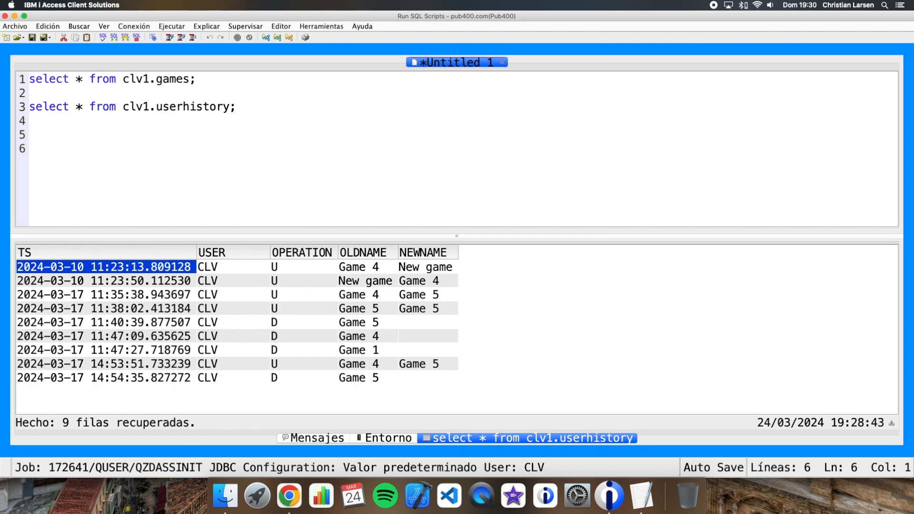
Write and run 'truncate clv1.games restrict when delete triggers;', which fails with SQL0356
{"action": "type", "text": "truncate"}
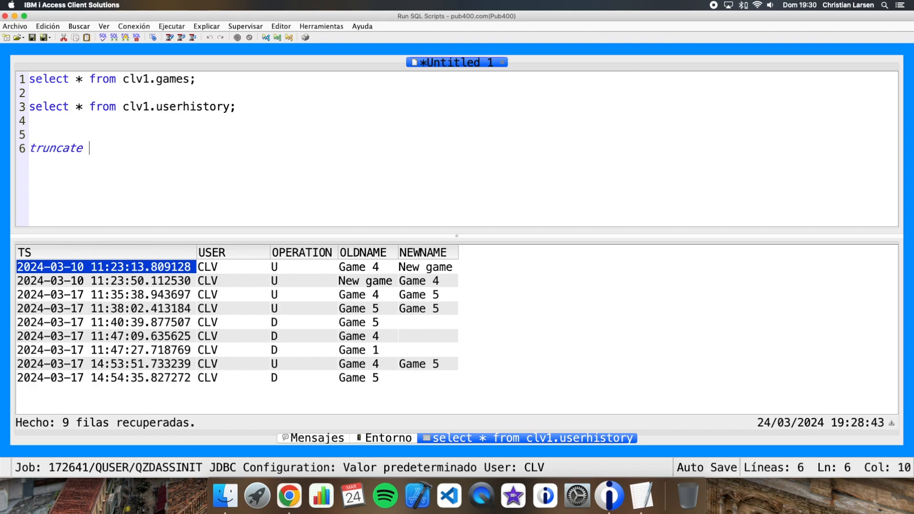
{"action": "type", "text": "clv1.games restri"}
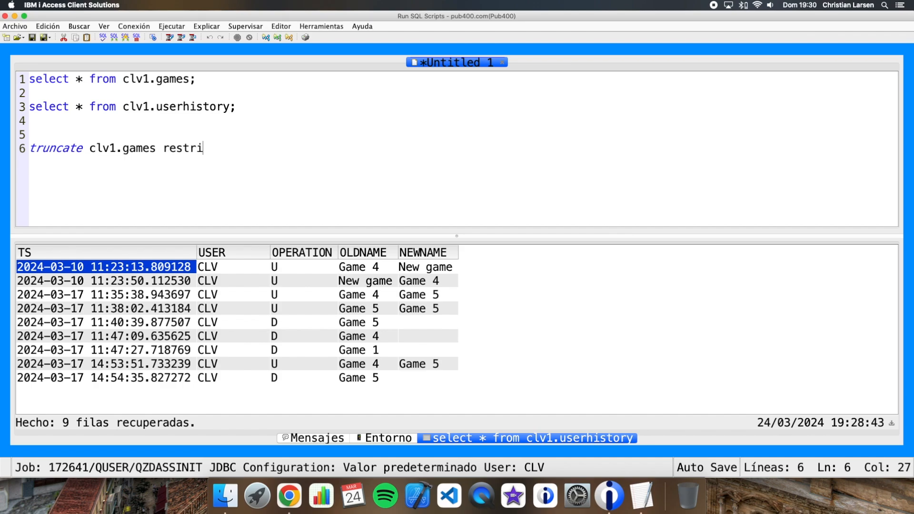
{"action": "type", "text": "ct when d"}
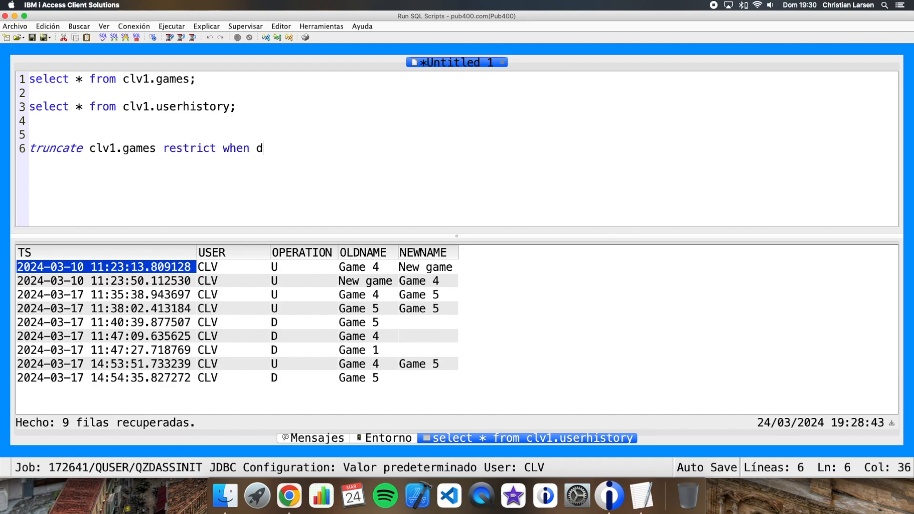
{"action": "type", "text": "elete triggers"}
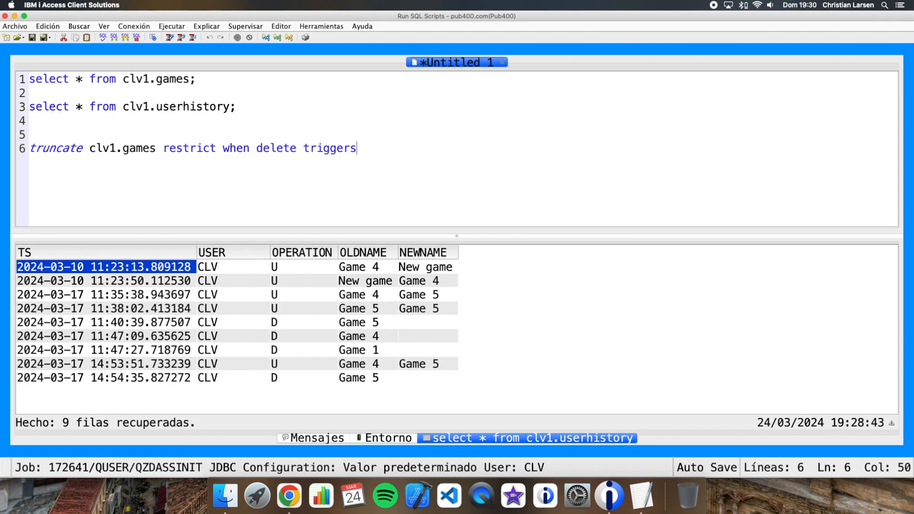
{"action": "type", "text": ";"}
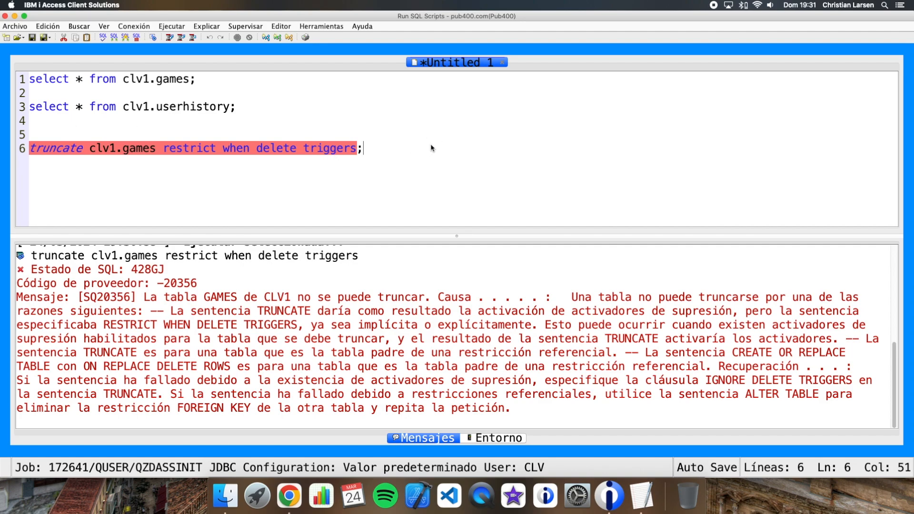
Write and run 'truncate clv1.games ignore delete triggers;', emptying the games table
{"action": "type", "text": "trunctate clv1.games"}
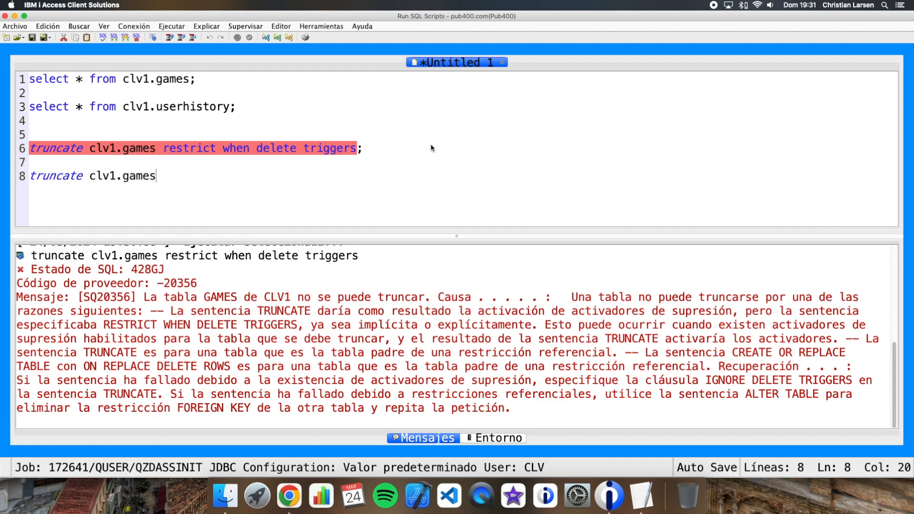
{"action": "type", "text": "ign"}
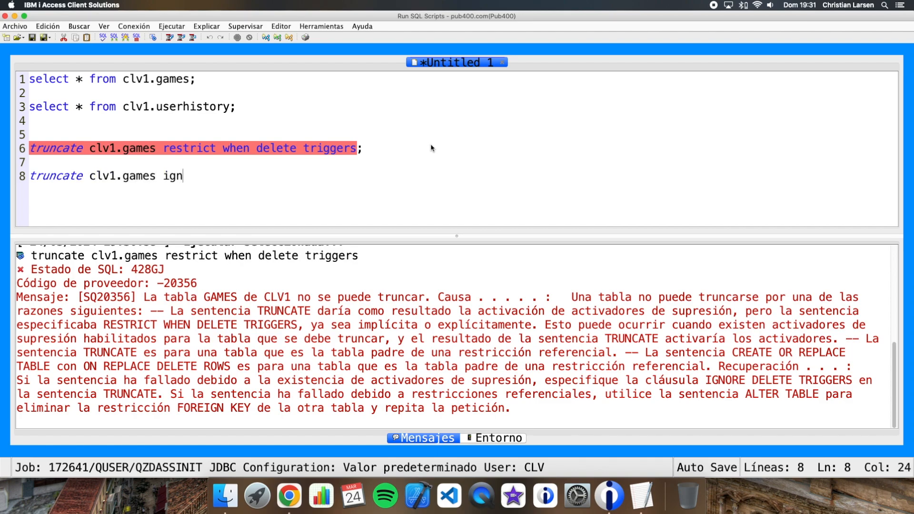
{"action": "type", "text": "ore"}
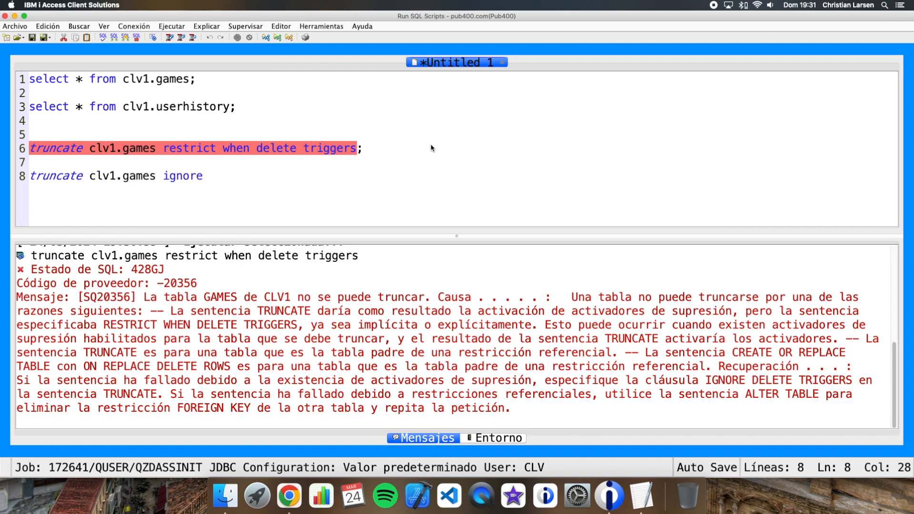
{"action": "type", "text": "delete triggers;"}
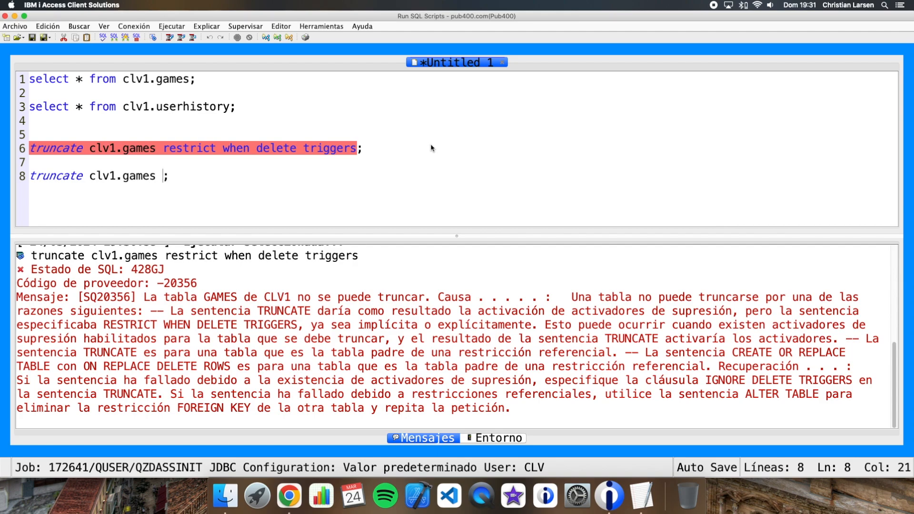
{"action": "type", "text": "ignore delete triggers"}
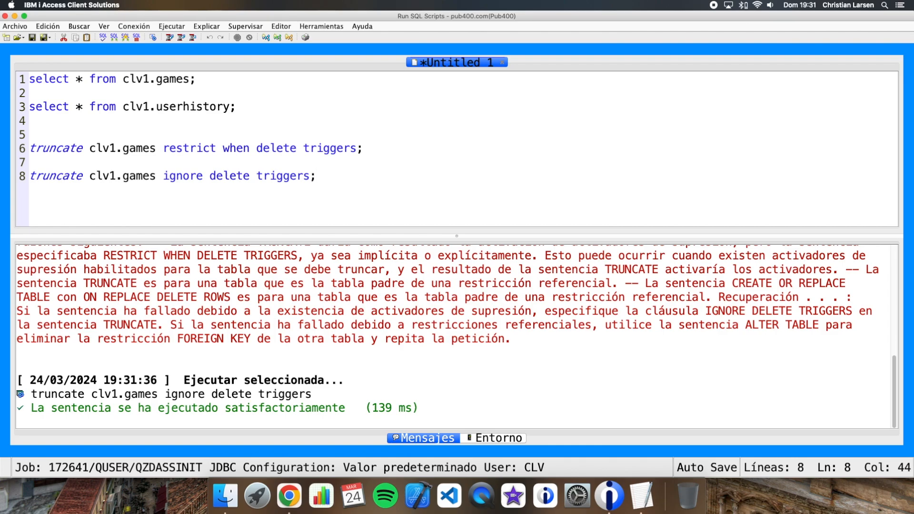
{"action": "mouse_move", "coordinate": [173, 59]}
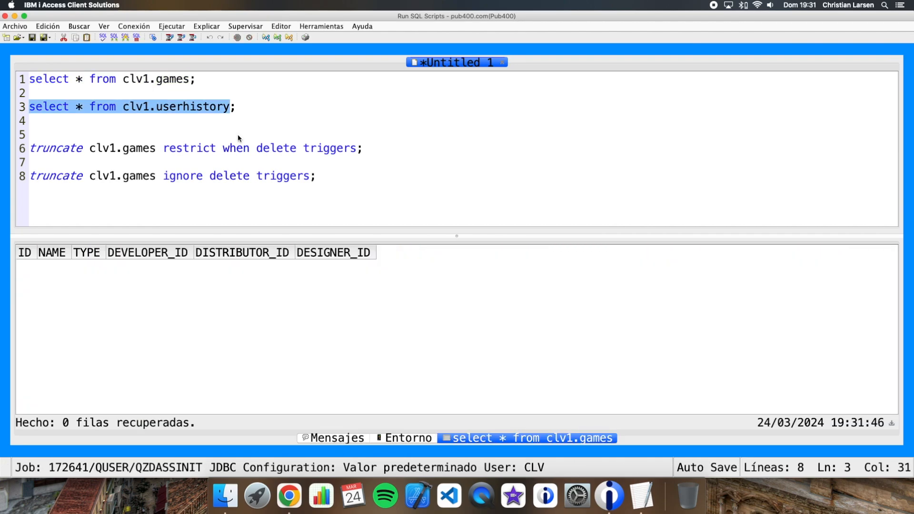
{"action": "mouse_move", "coordinate": [237, 121]}
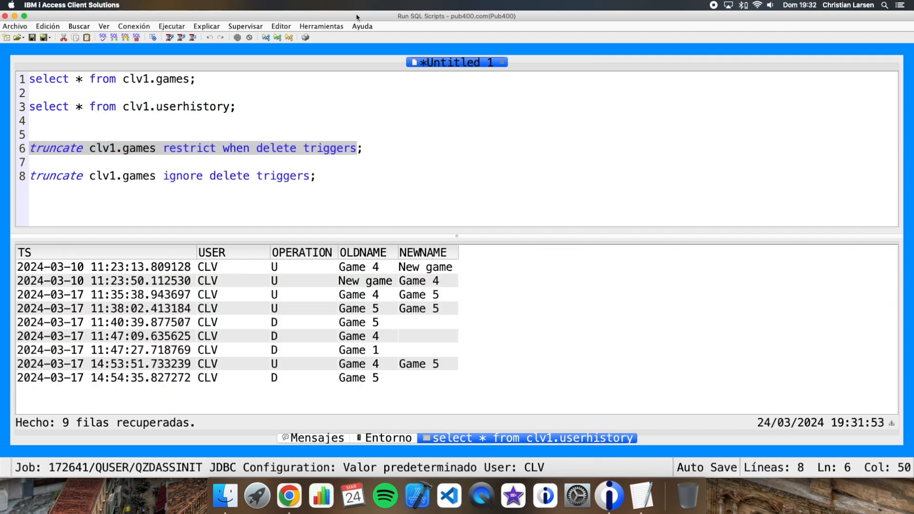
{"action": "mouse_move", "coordinate": [261, 275]}
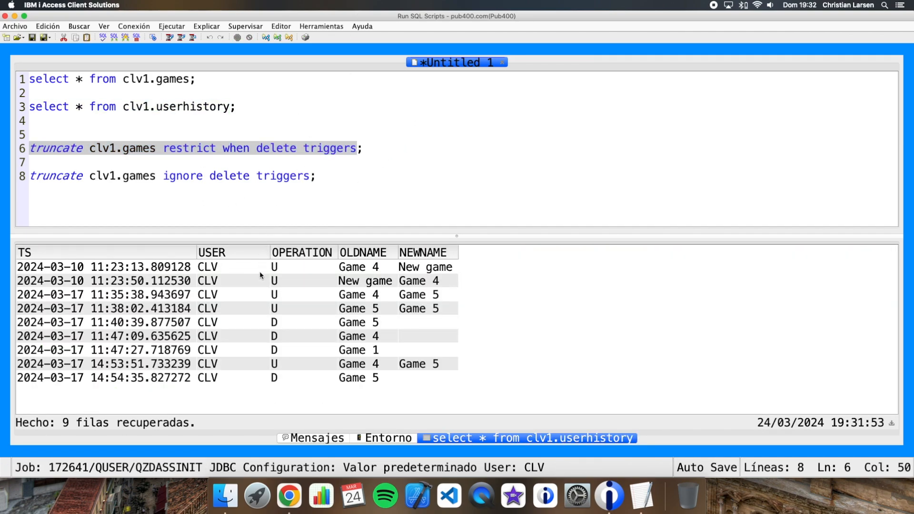
{"action": "mouse_move", "coordinate": [198, 308]}
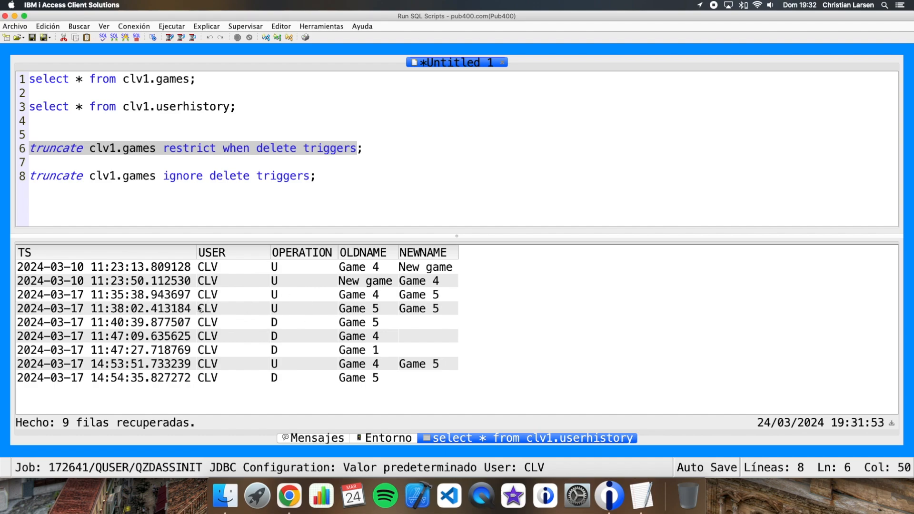
{"action": "mouse_move", "coordinate": [199, 308]}
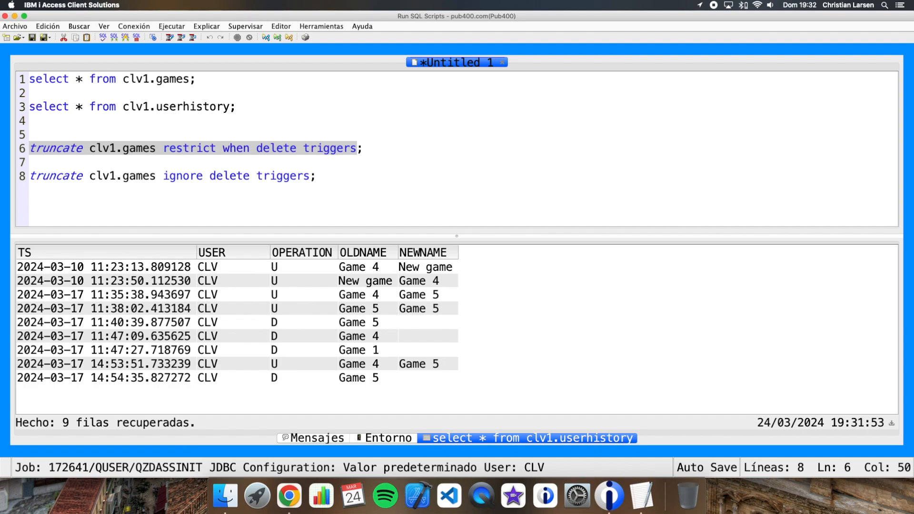